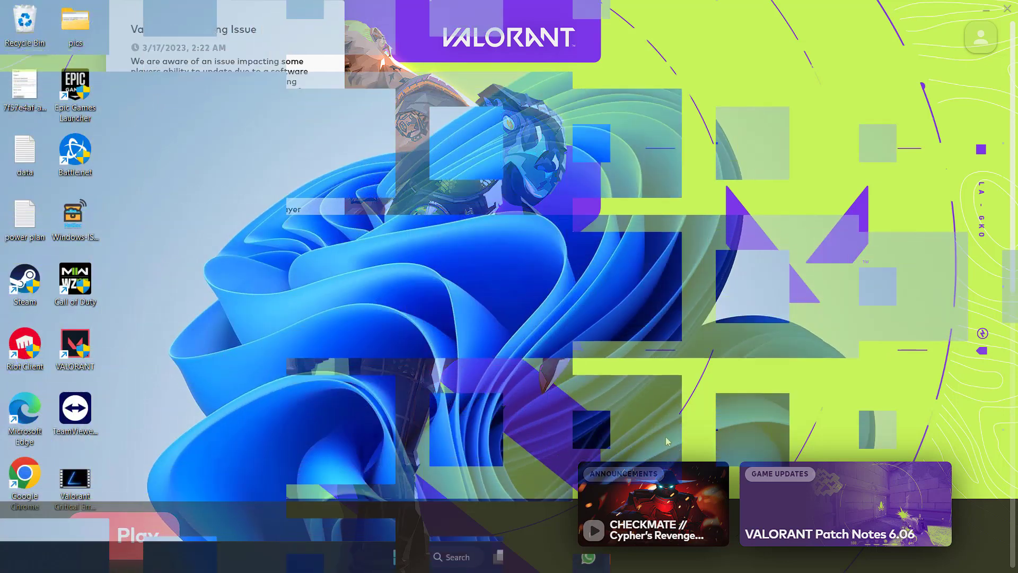
View the Settings System page near Windows Update, then close Settings back to the desktop.
left_click(631, 557)
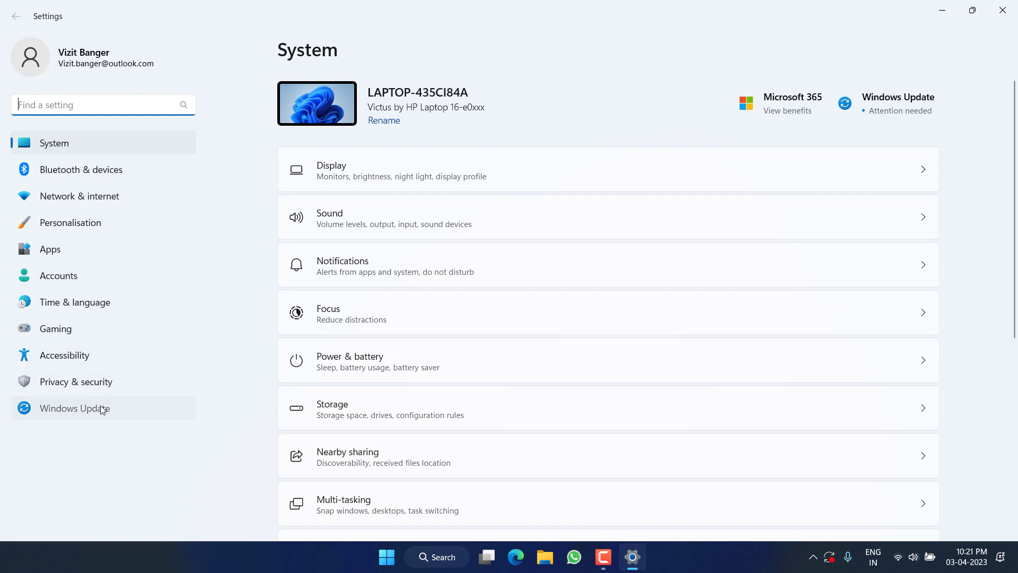
left_click(75, 407)
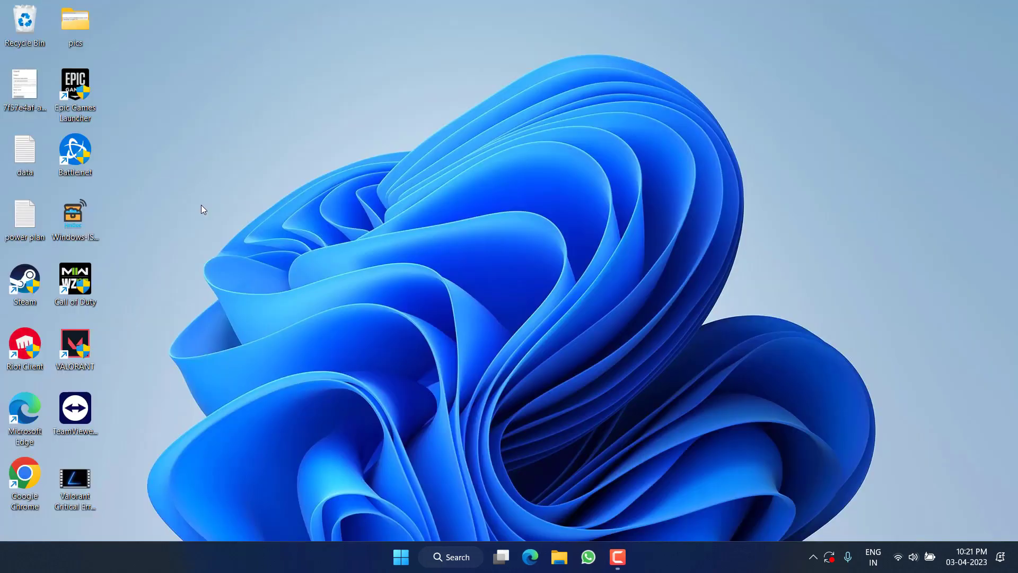
Set the Riot Client shortcut's Compatibility to run as administrator and confirm with OK.
right_click(25, 344)
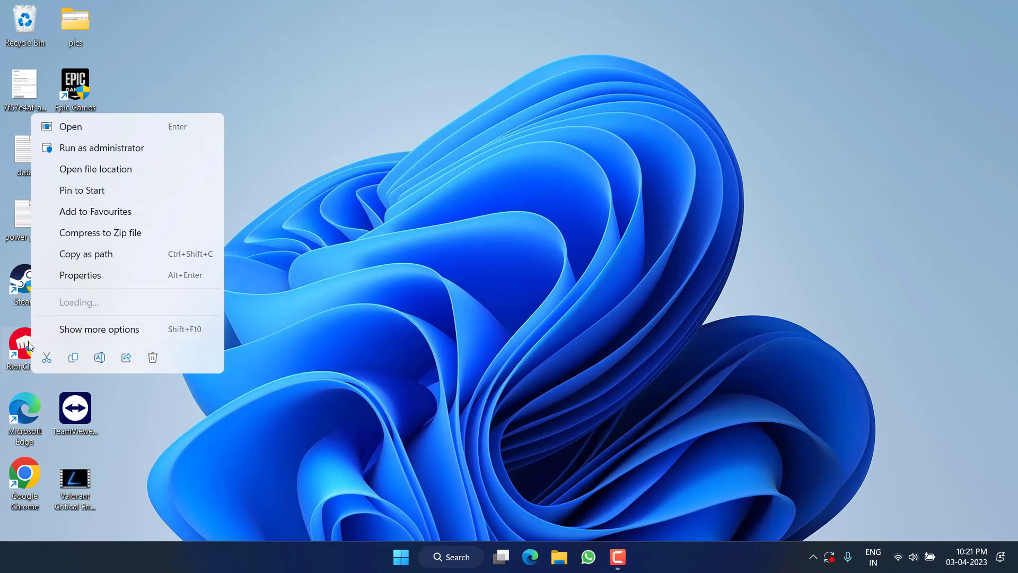
left_click(80, 274)
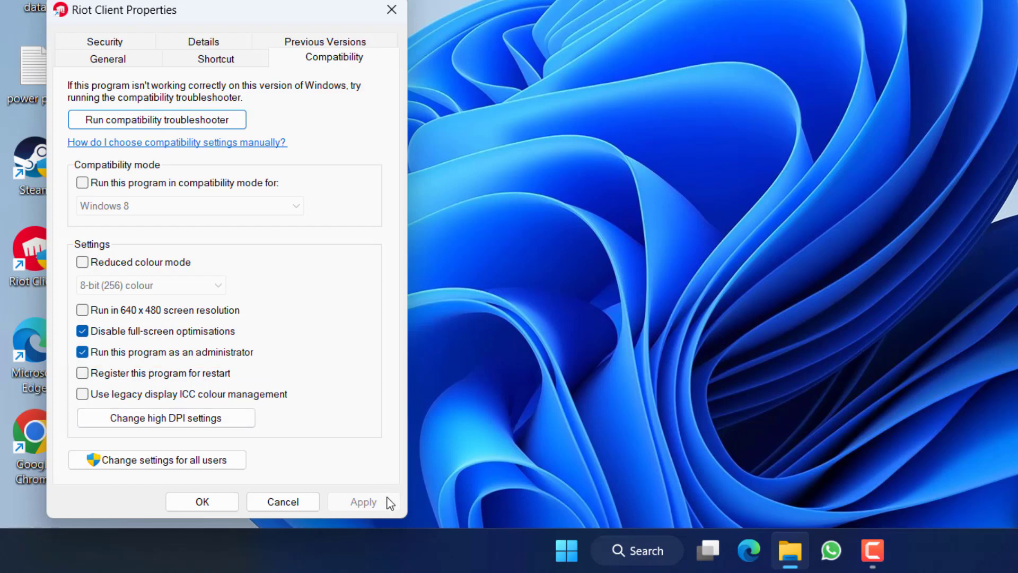
left_click(201, 501)
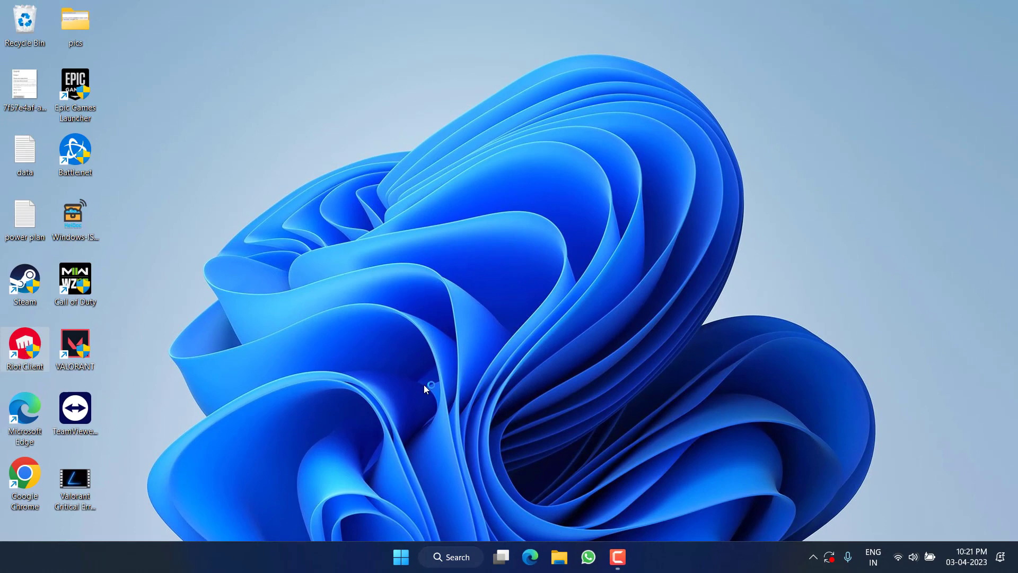
mouse_move(486, 328)
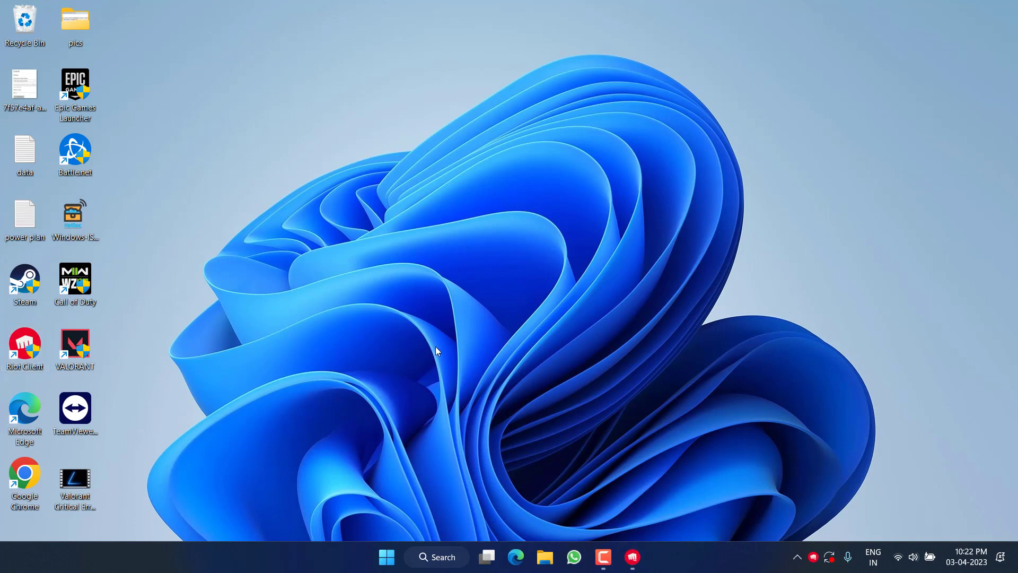
mouse_move(663, 296)
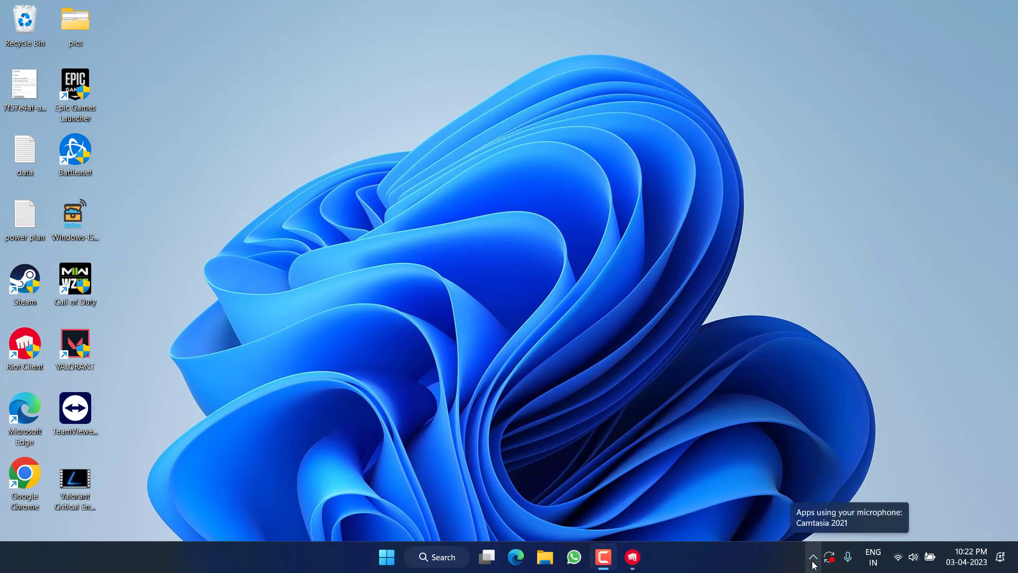
Expand the system tray overflow to reveal the Riot Client background icon.
left_click(812, 556)
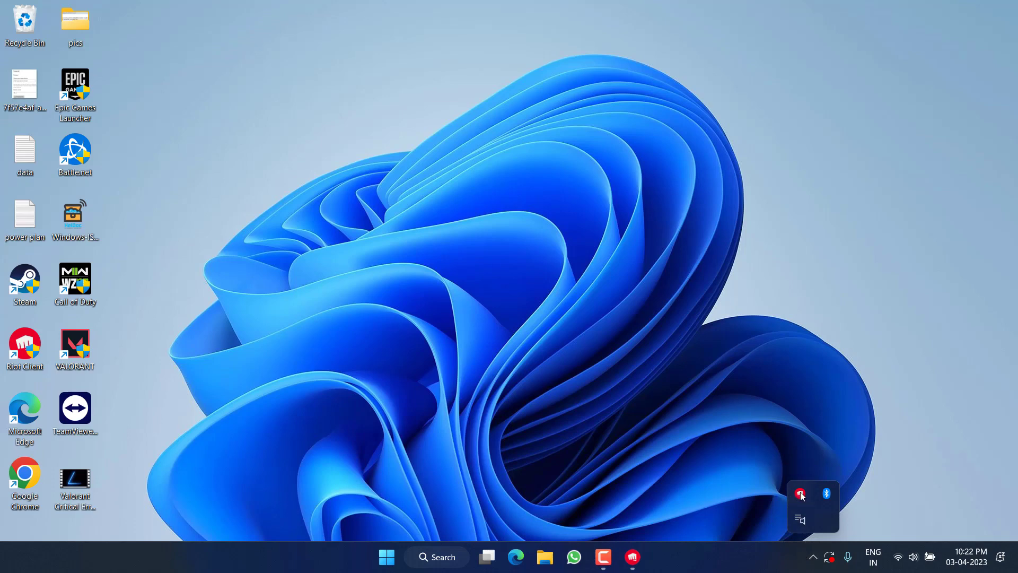
mouse_move(800, 494)
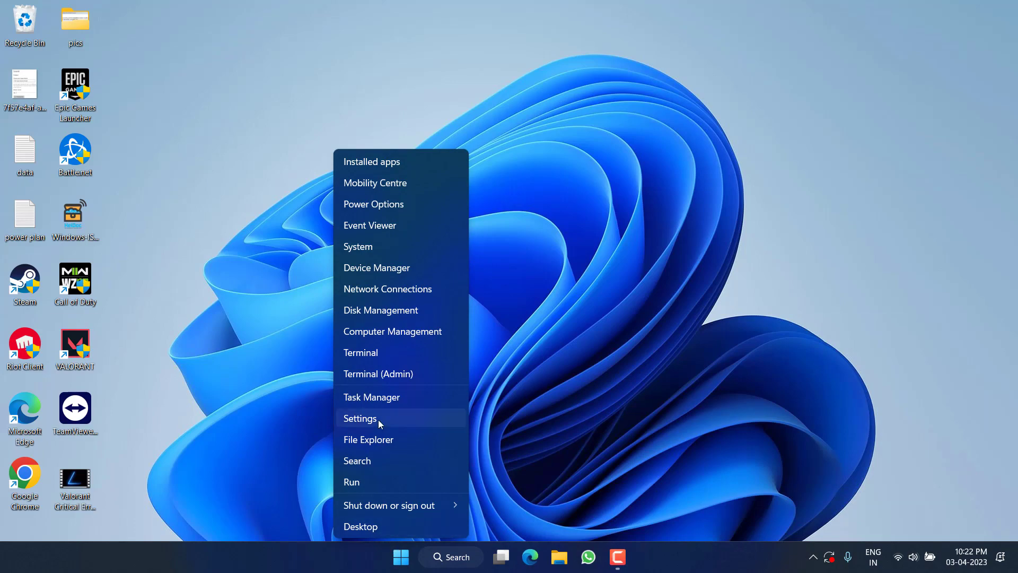
Launch Task Manager from the quick link menu and leave vgtray disabled in Startup apps.
left_click(371, 397)
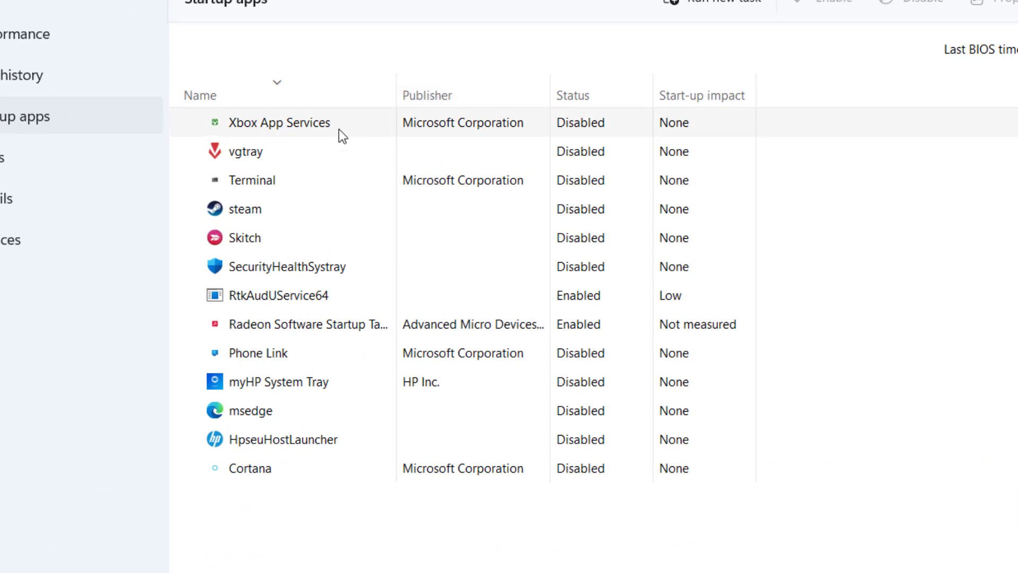
mouse_move(356, 158)
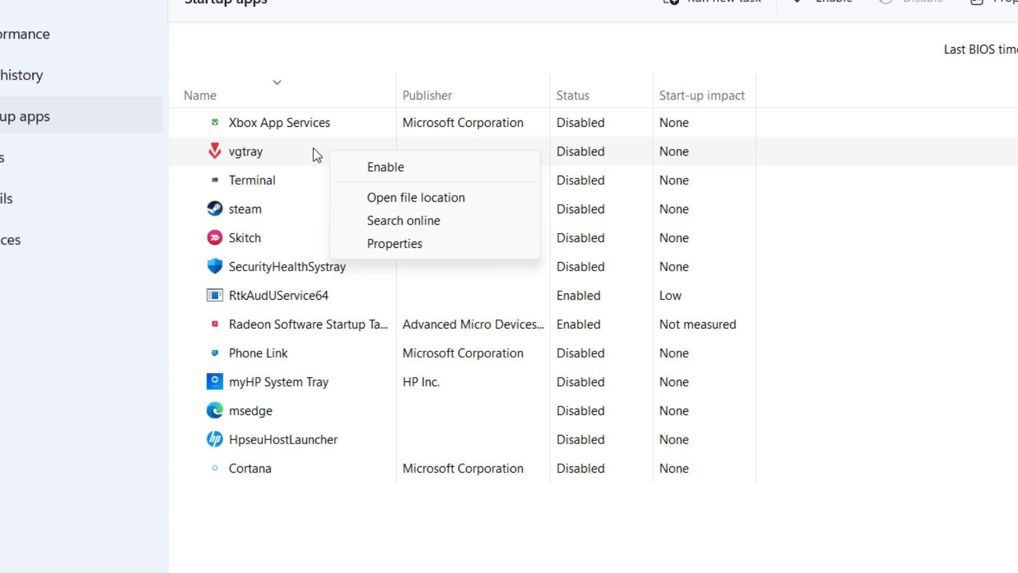
left_click(575, 159)
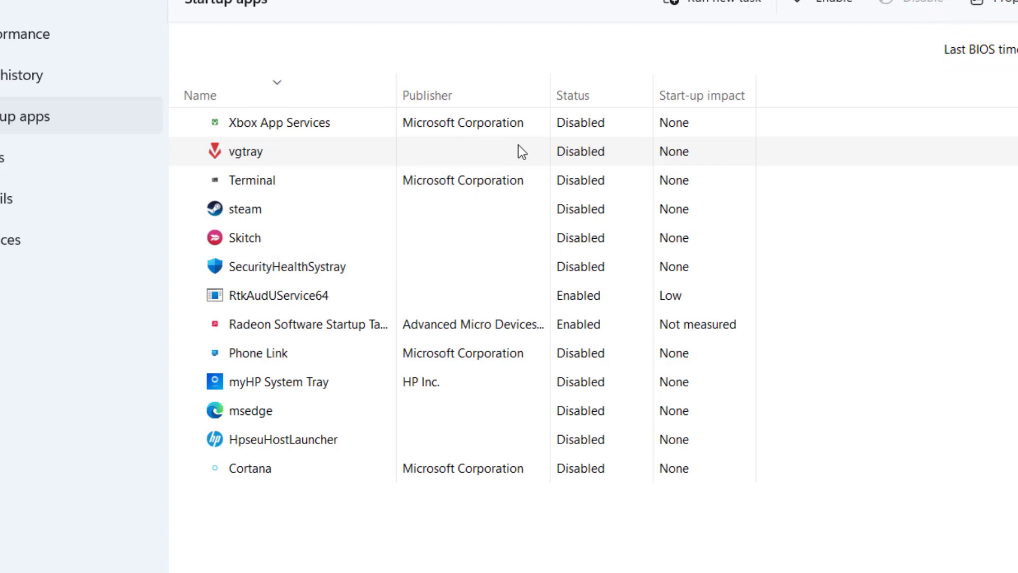
mouse_move(300, 161)
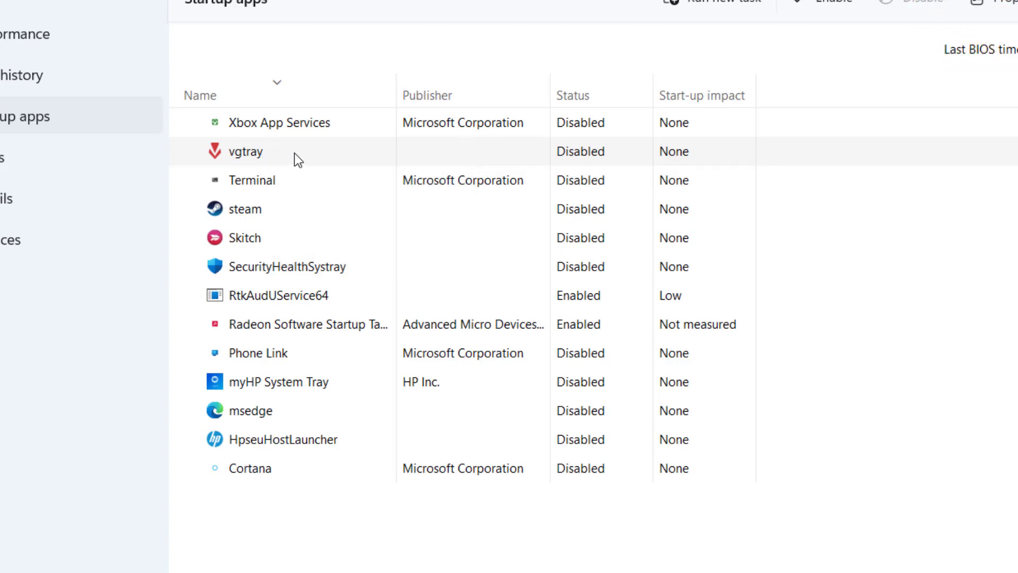
mouse_move(283, 209)
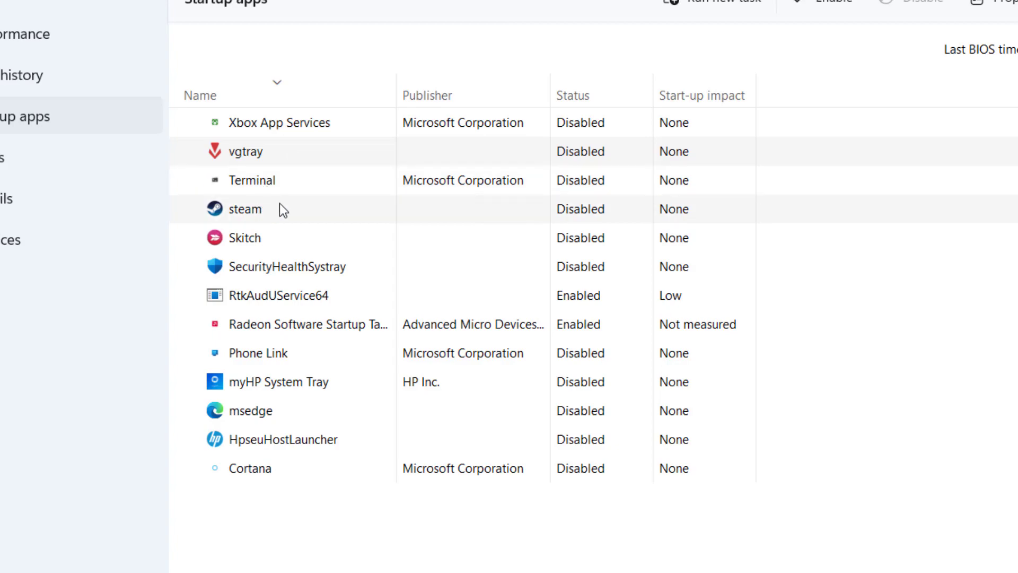
Review a startup app's options, then close Task Manager back to the desktop.
right_click(252, 180)
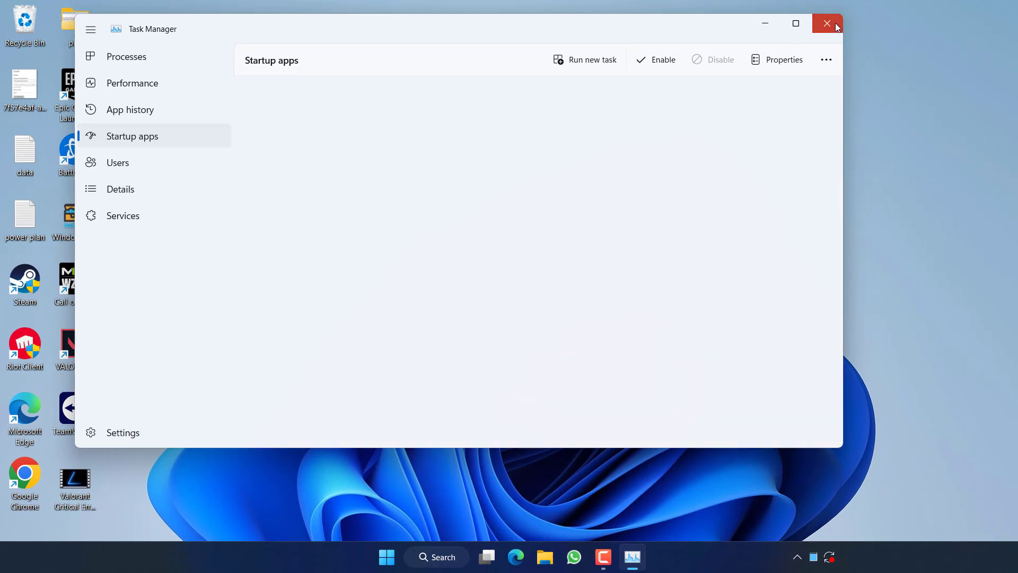
left_click(827, 23)
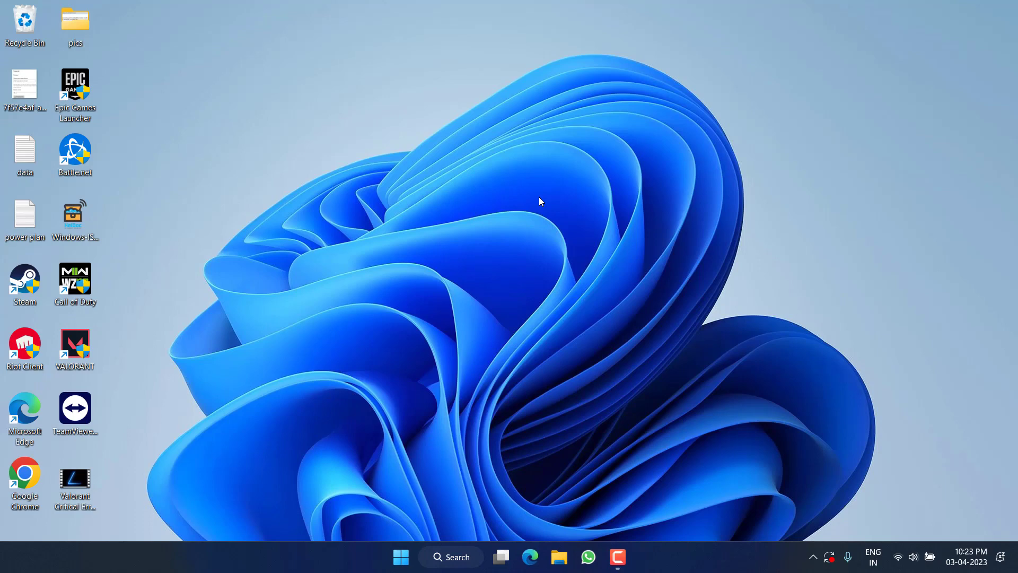
mouse_move(442, 233)
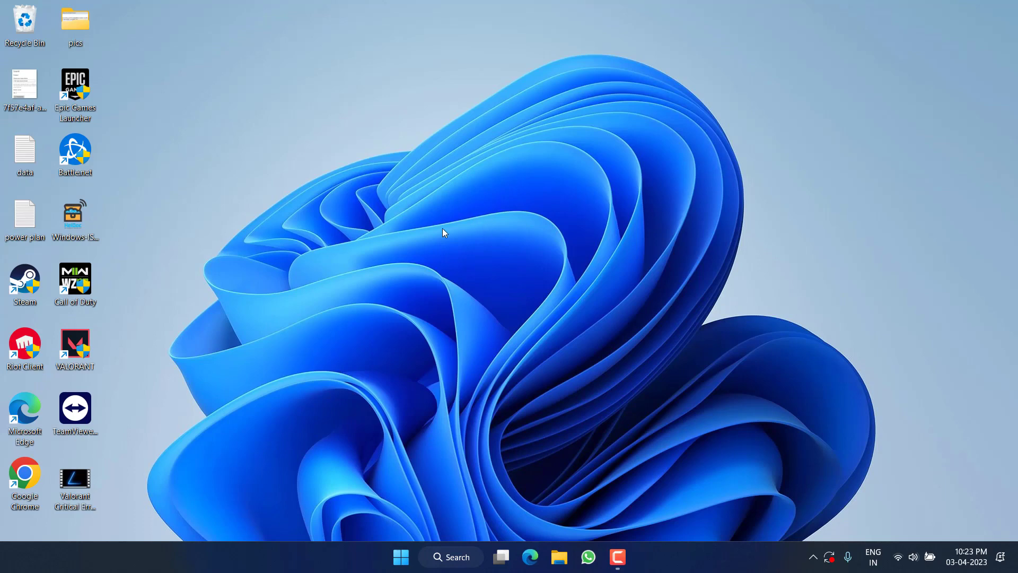
mouse_move(353, 294)
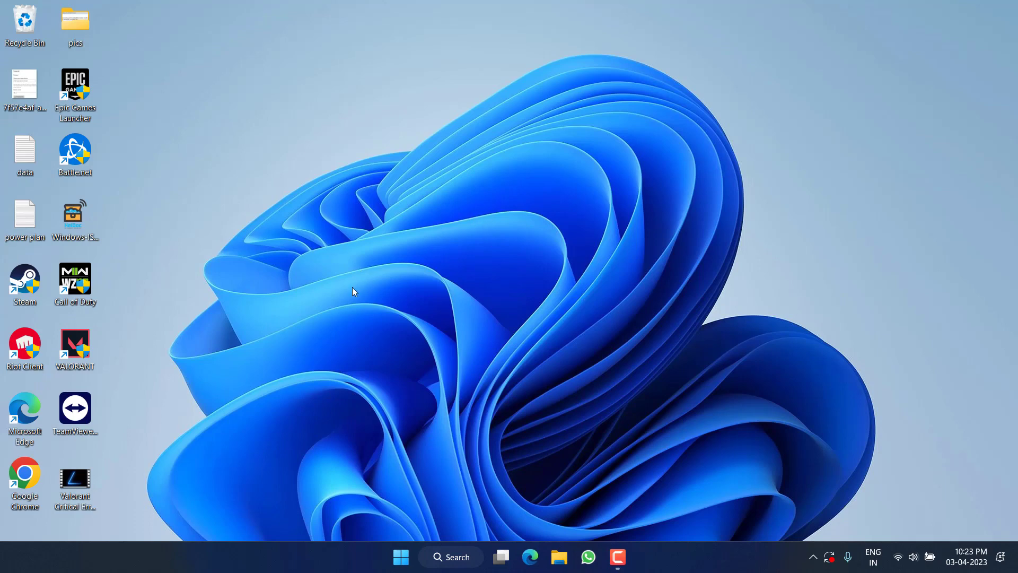
mouse_move(375, 356)
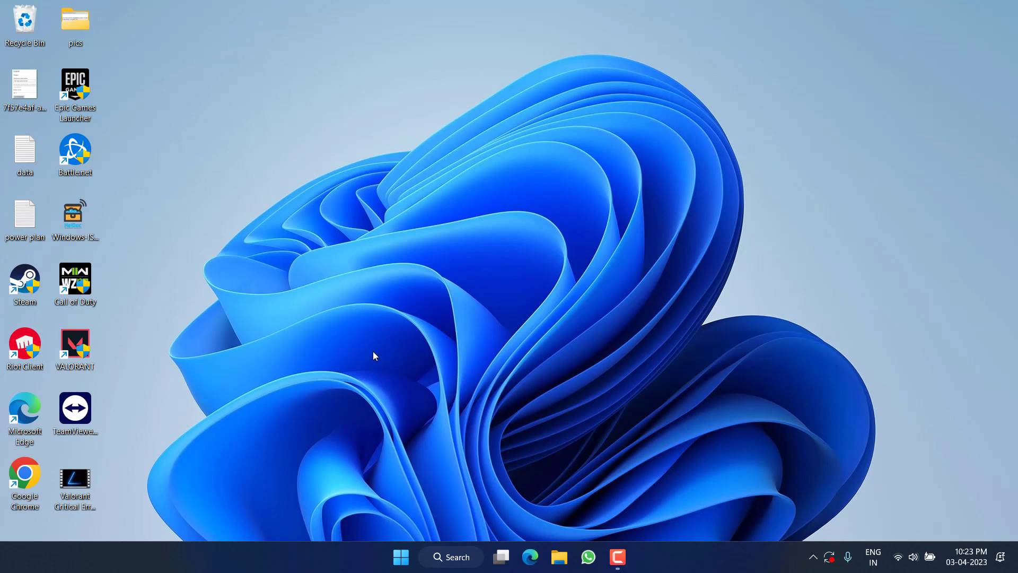
Search the Start menu for 'cmd' to launch an administrator Command Prompt.
type("cmd")
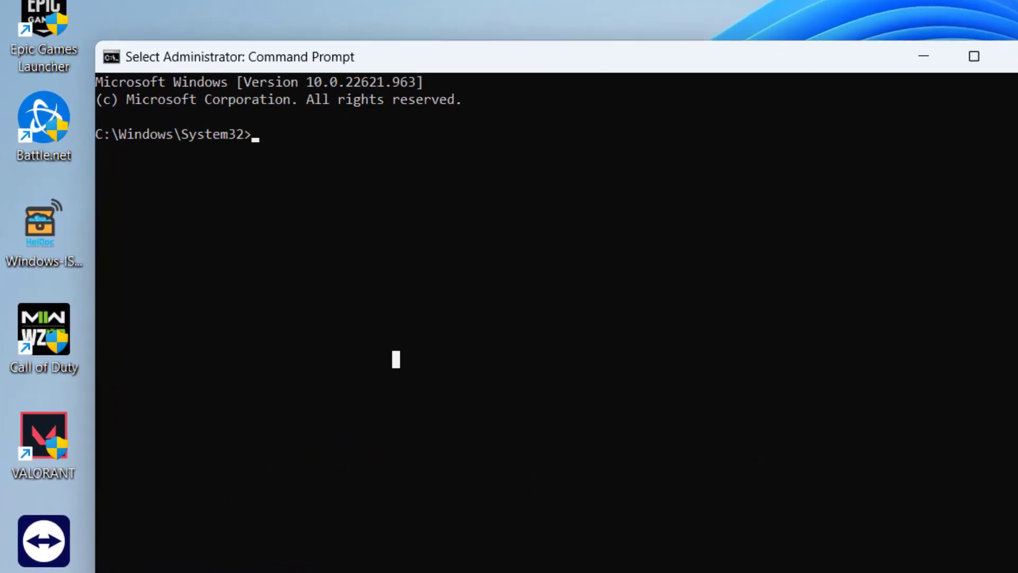
Run 'sc delete vgc' and 'sc delete vgk' to remove the Vanguard services, then close the console.
type("sc delete vgc")
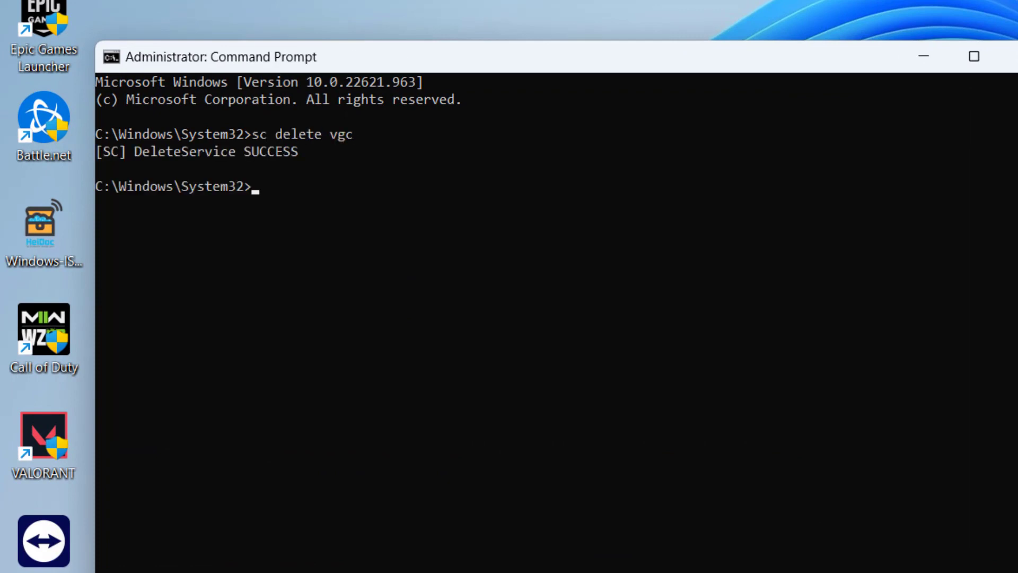
type("sc")
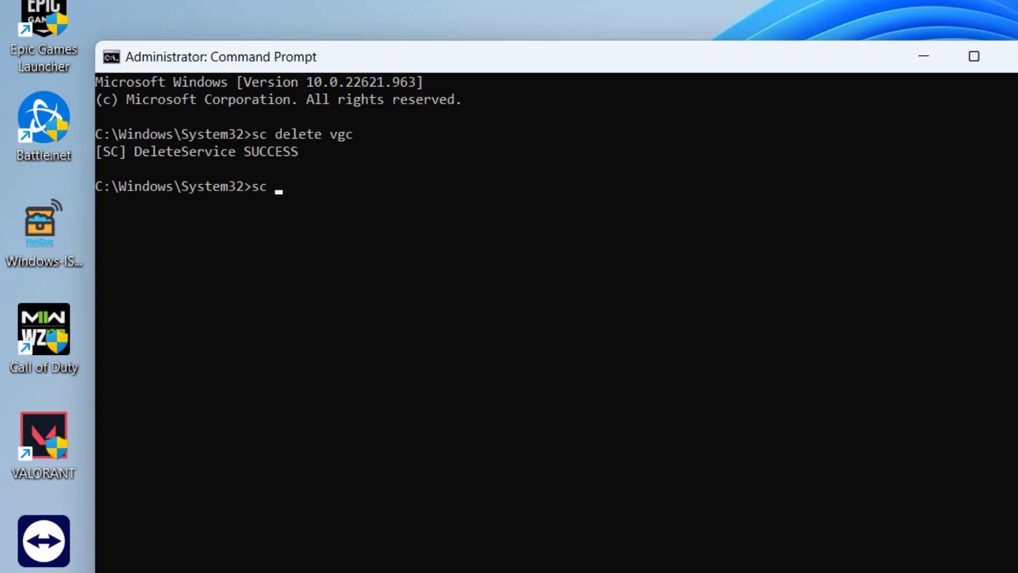
type("delete vgk")
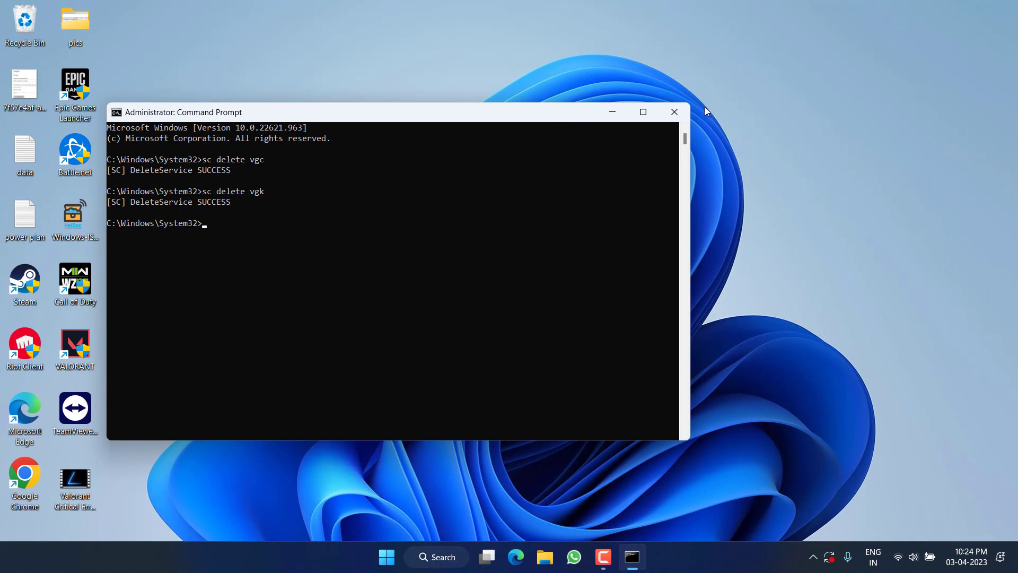
left_click(675, 112)
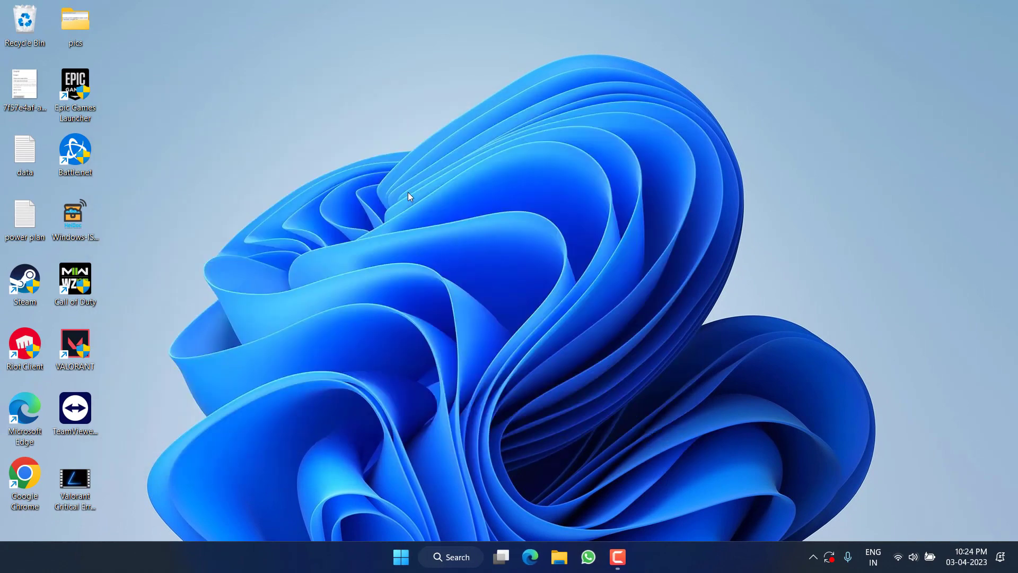
mouse_move(397, 218)
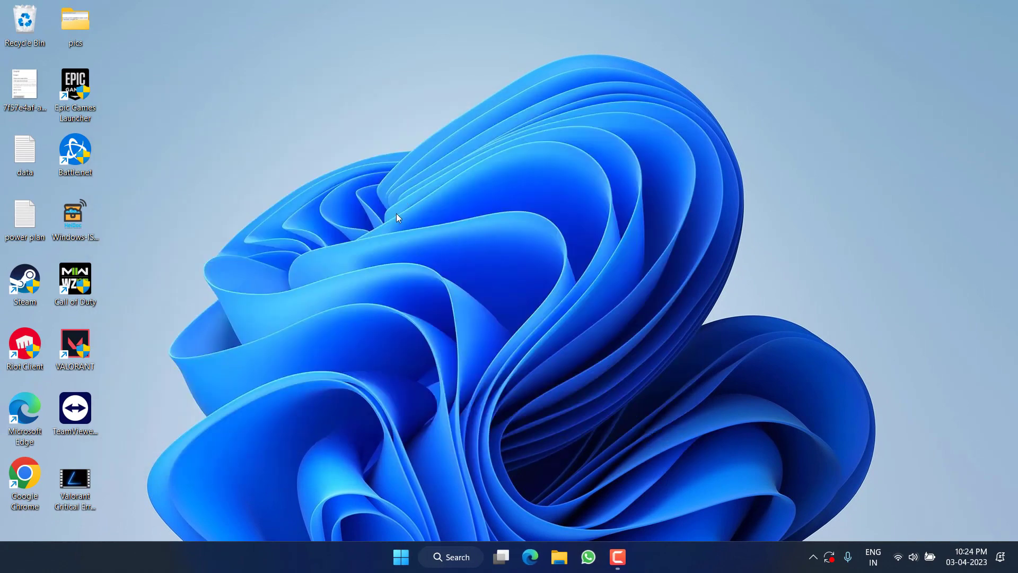
mouse_move(357, 258)
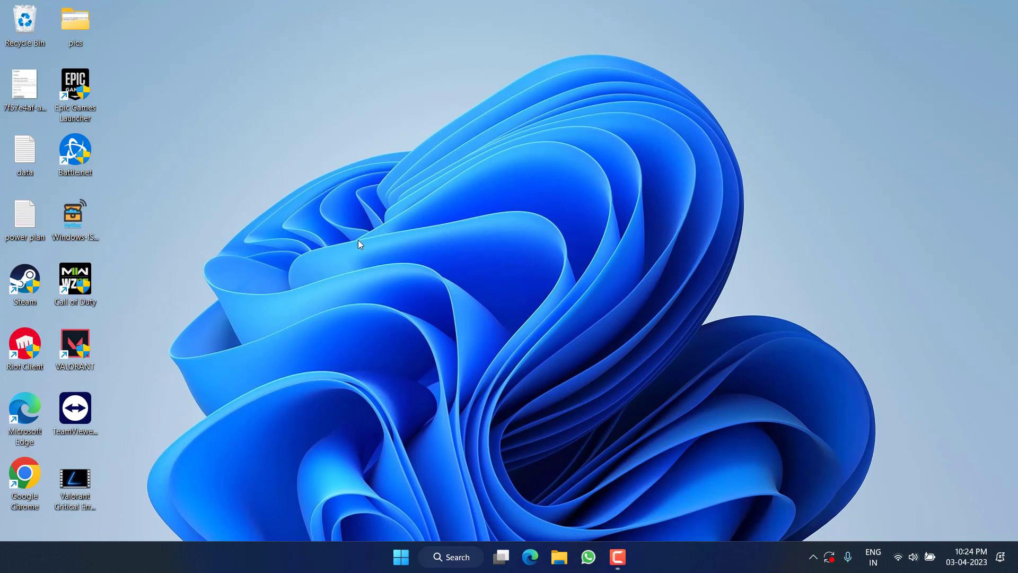
mouse_move(363, 263)
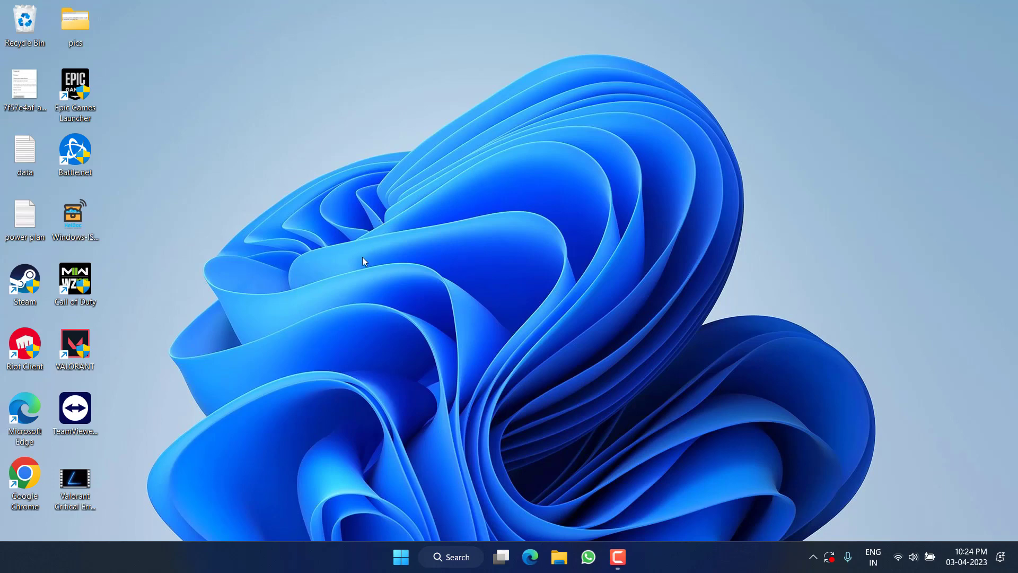
Launch File Explorer from the taskbar to browse the Windows (C:) drive.
left_click(559, 557)
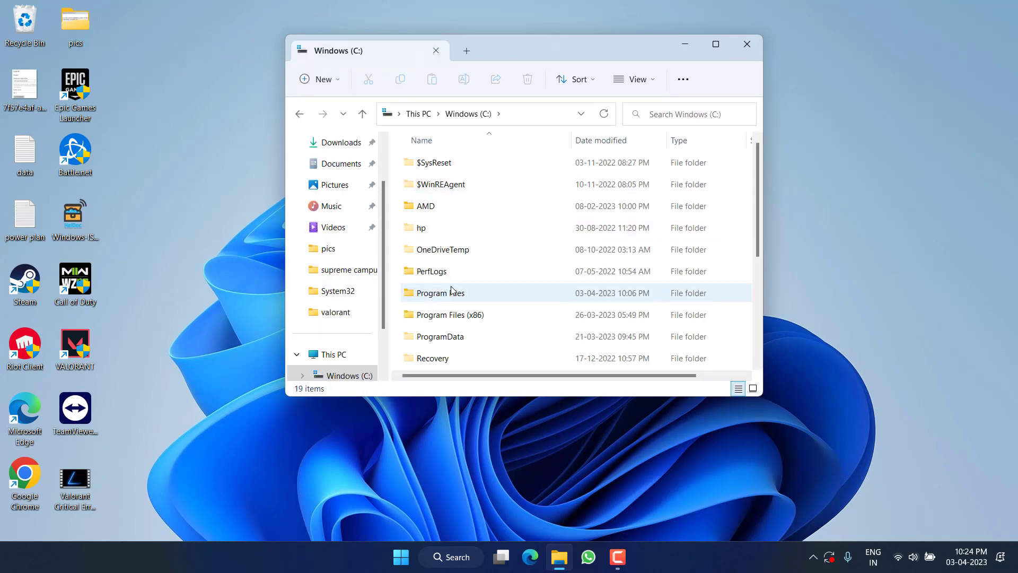
Attempt deleting the in-use Riot Vanguard folder in Program Files, retry once, then close File Explorer.
double_click(442, 293)
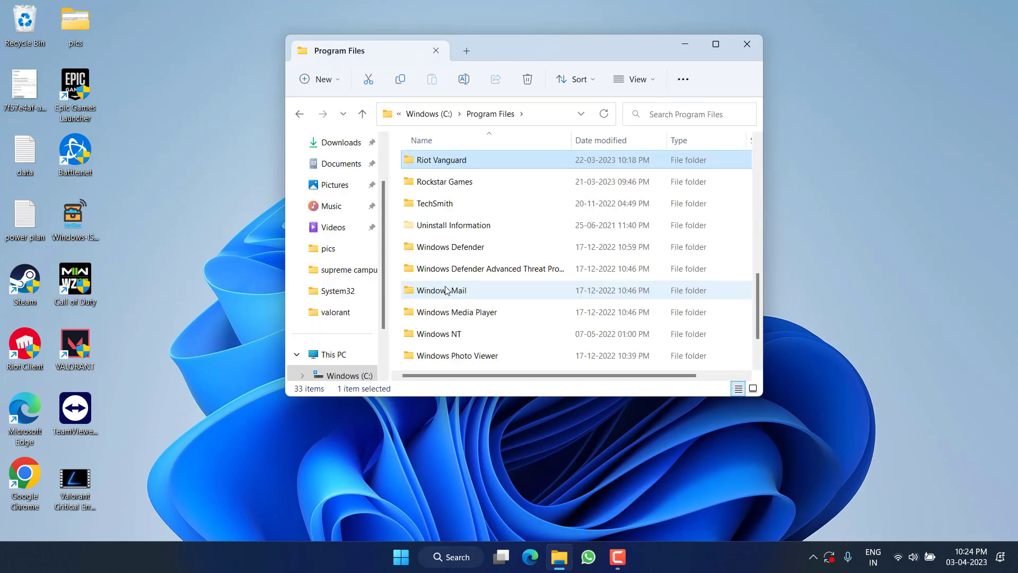
right_click(438, 159)
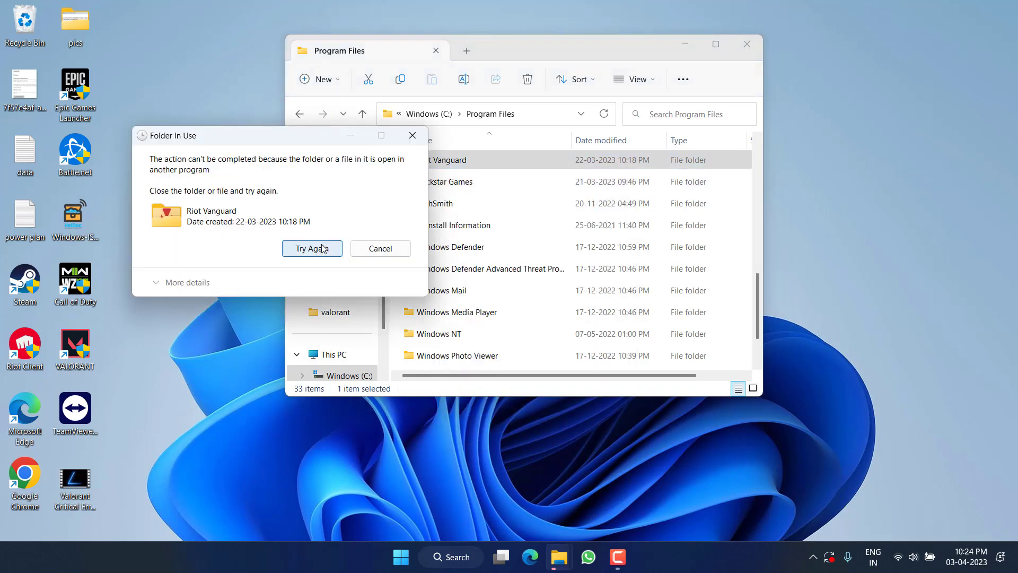
left_click(312, 248)
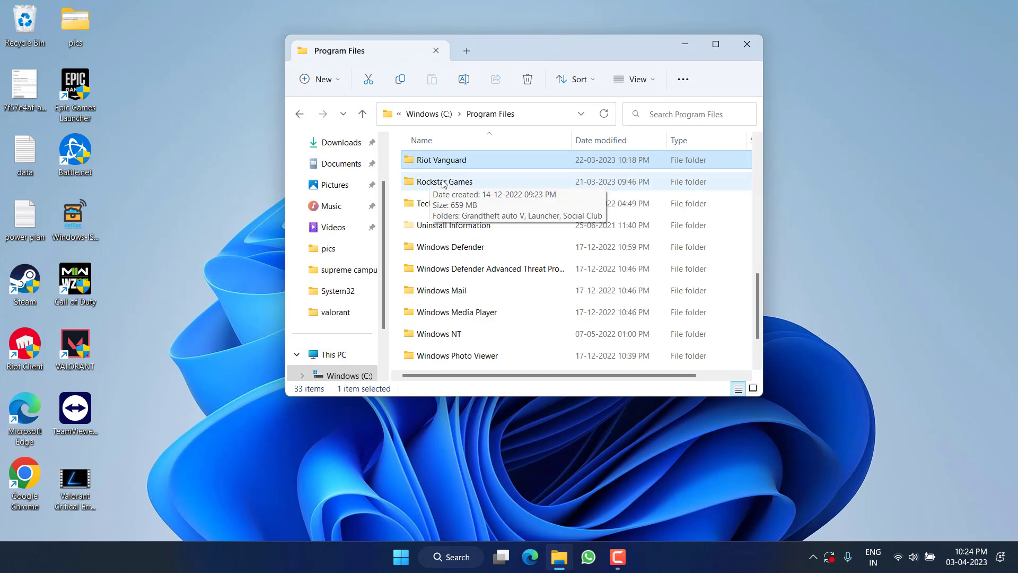
left_click(747, 44)
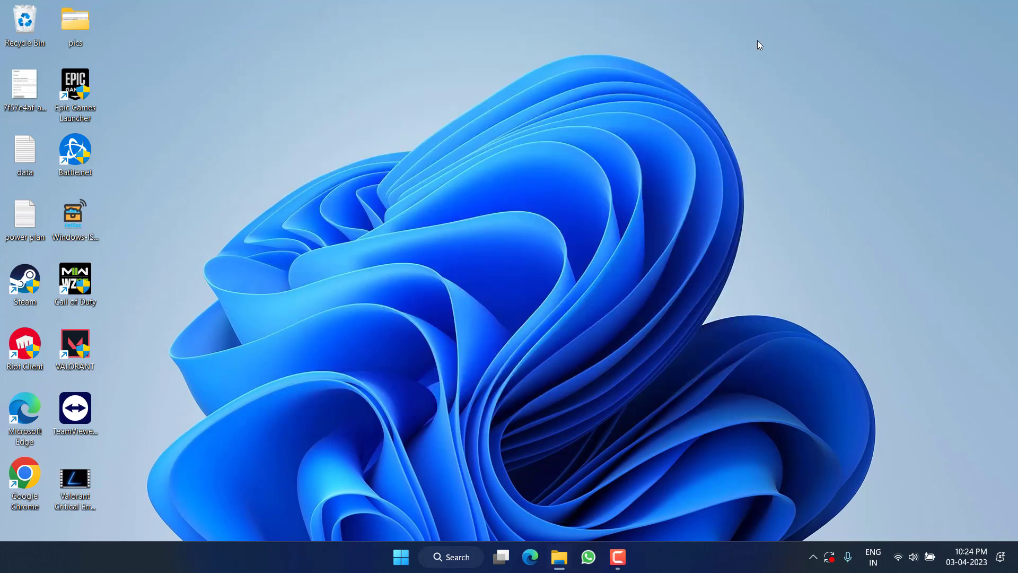
mouse_move(25, 348)
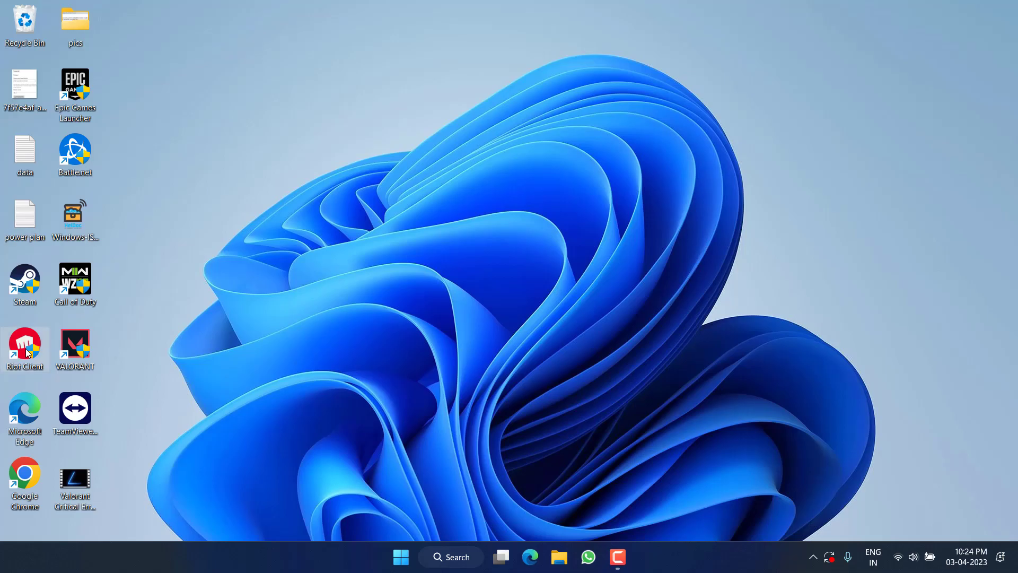
Launch the Riot Client from its desktop shortcut.
double_click(24, 341)
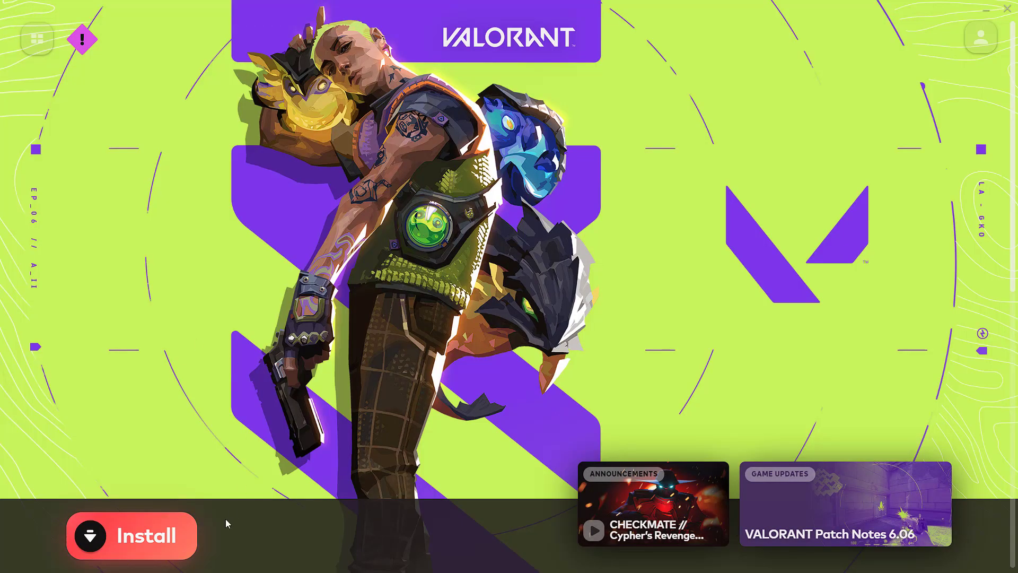
mouse_move(142, 546)
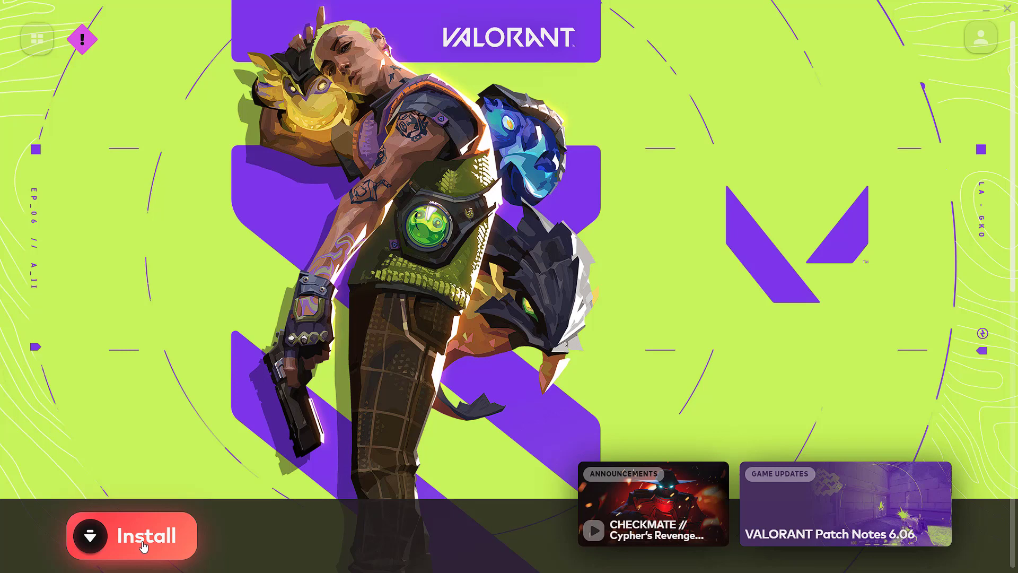
Choose Install then Update so the VALORANT patch downloads with Riot Vanguard installing.
left_click(143, 546)
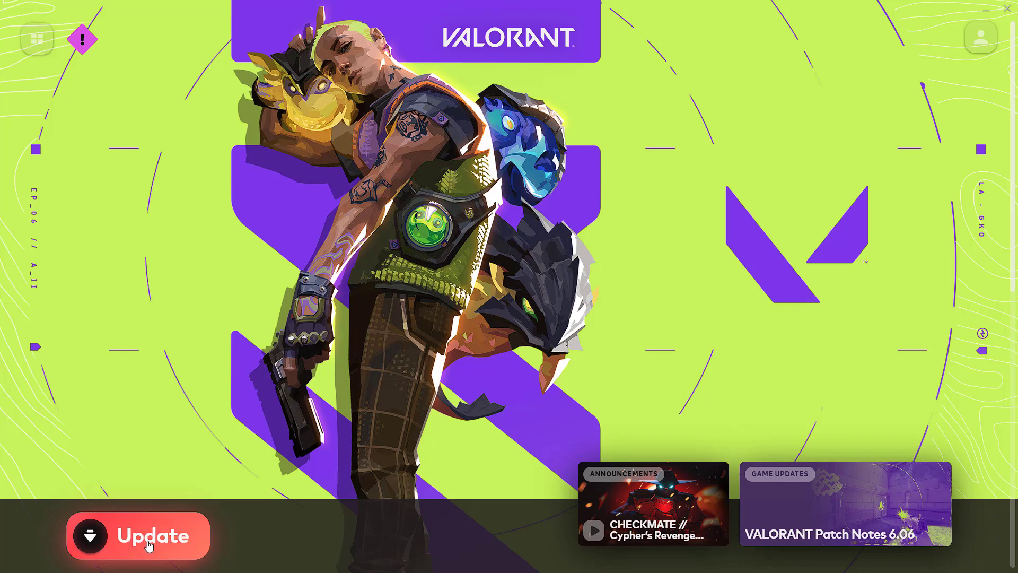
left_click(151, 536)
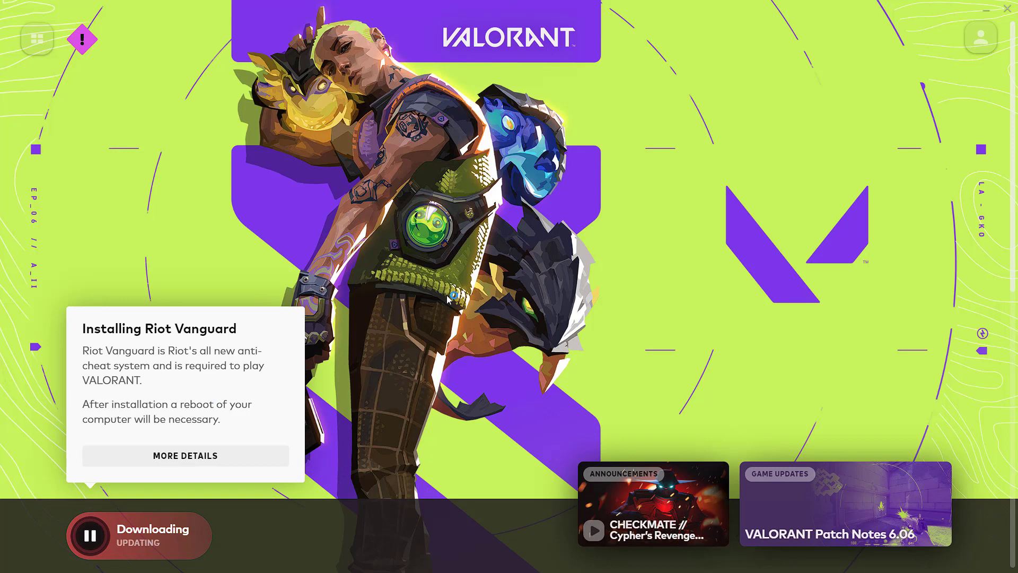